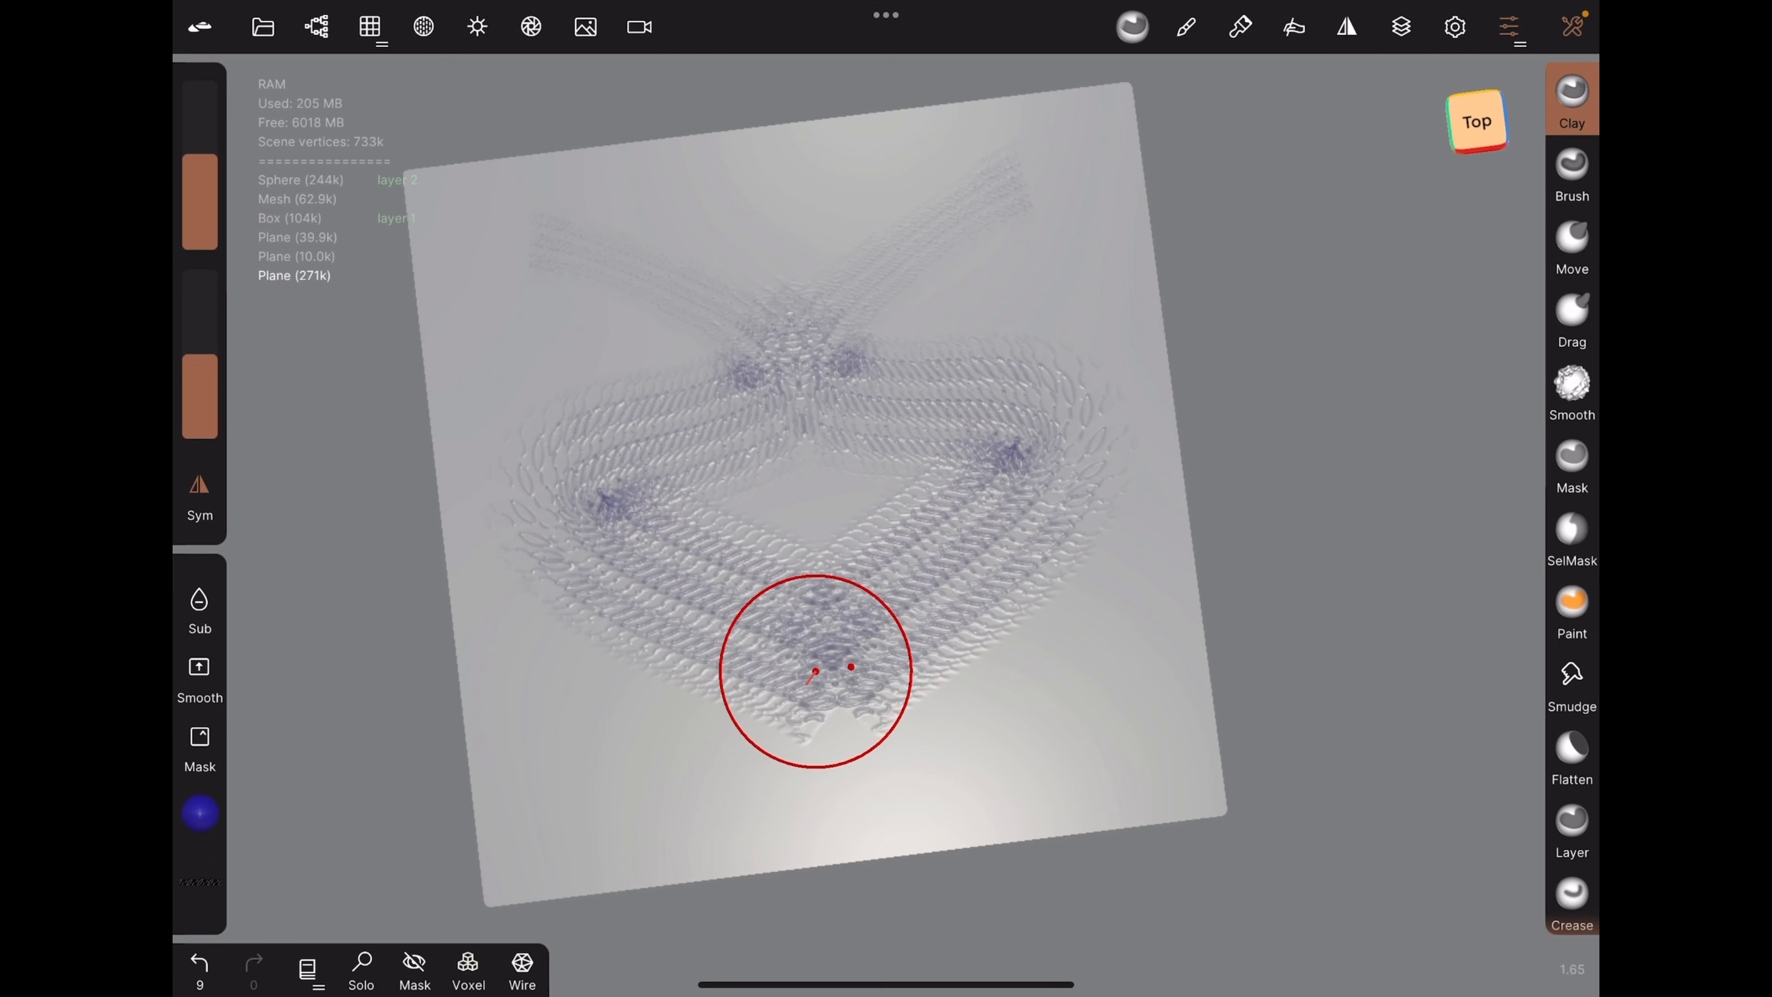
# Stamp a test chain-pattern stroke across the bottom of the plane, then undo it
pyautogui.moveTo(820, 672); pyautogui.dragTo(890, 811)
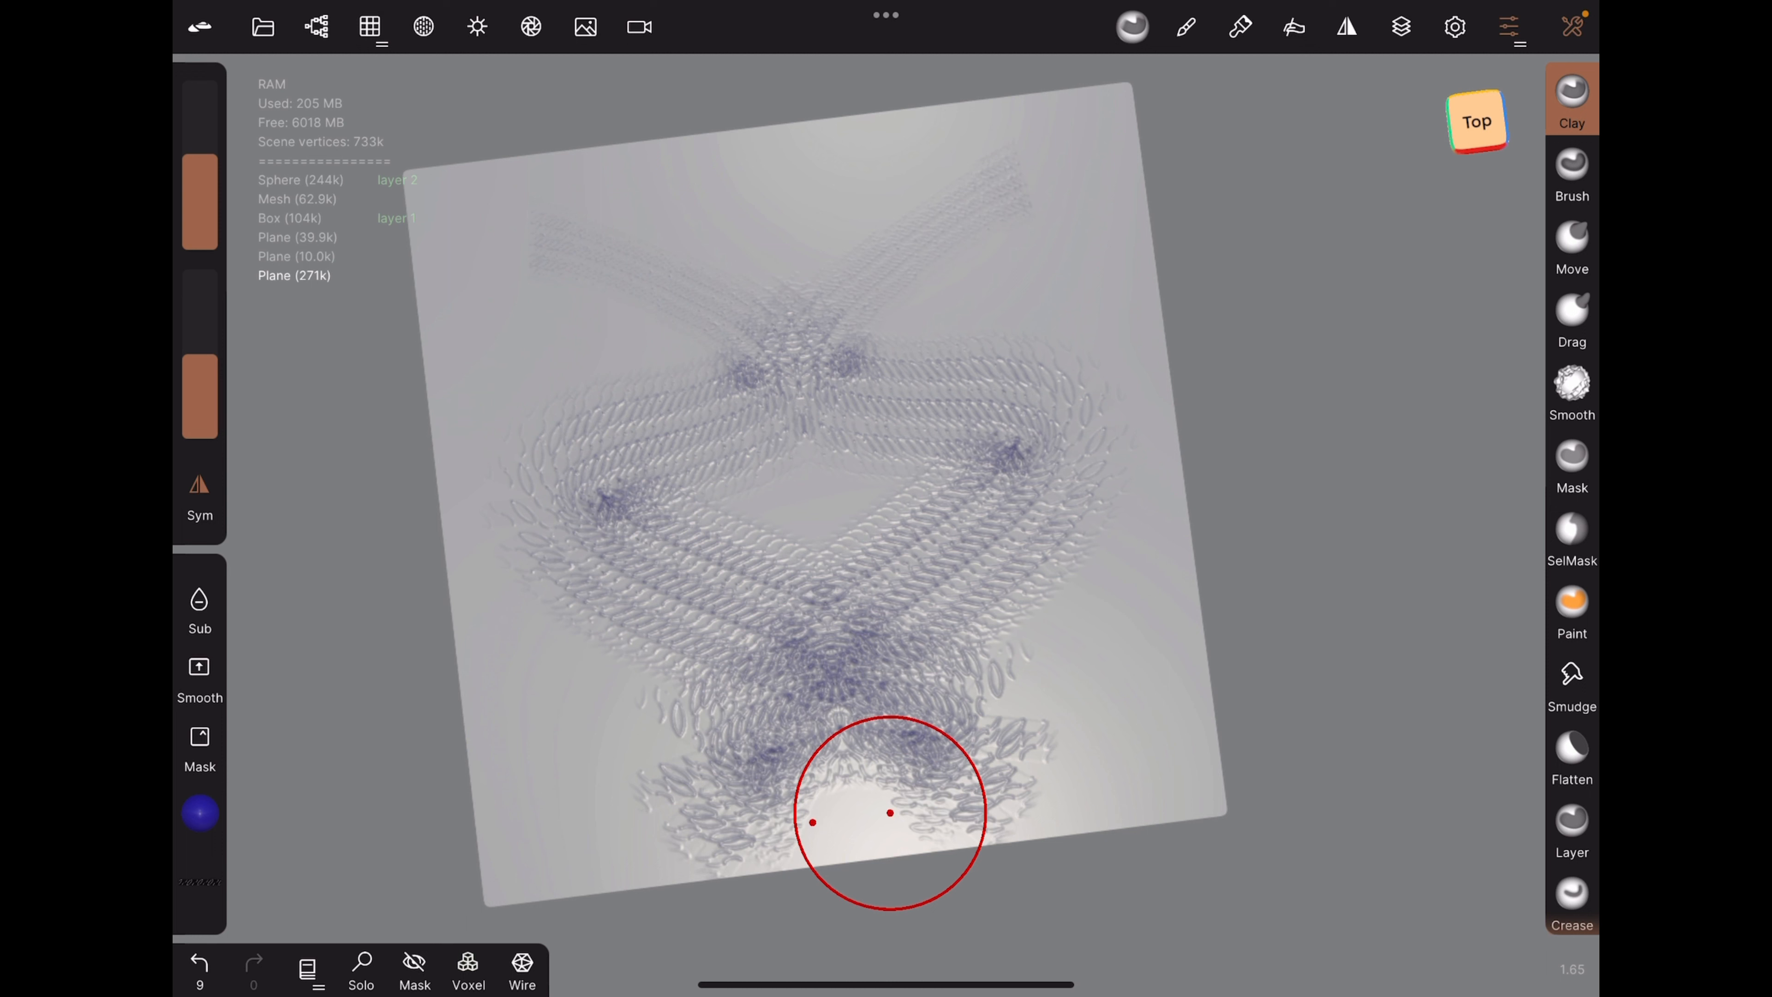
pyautogui.click(1185, 26)
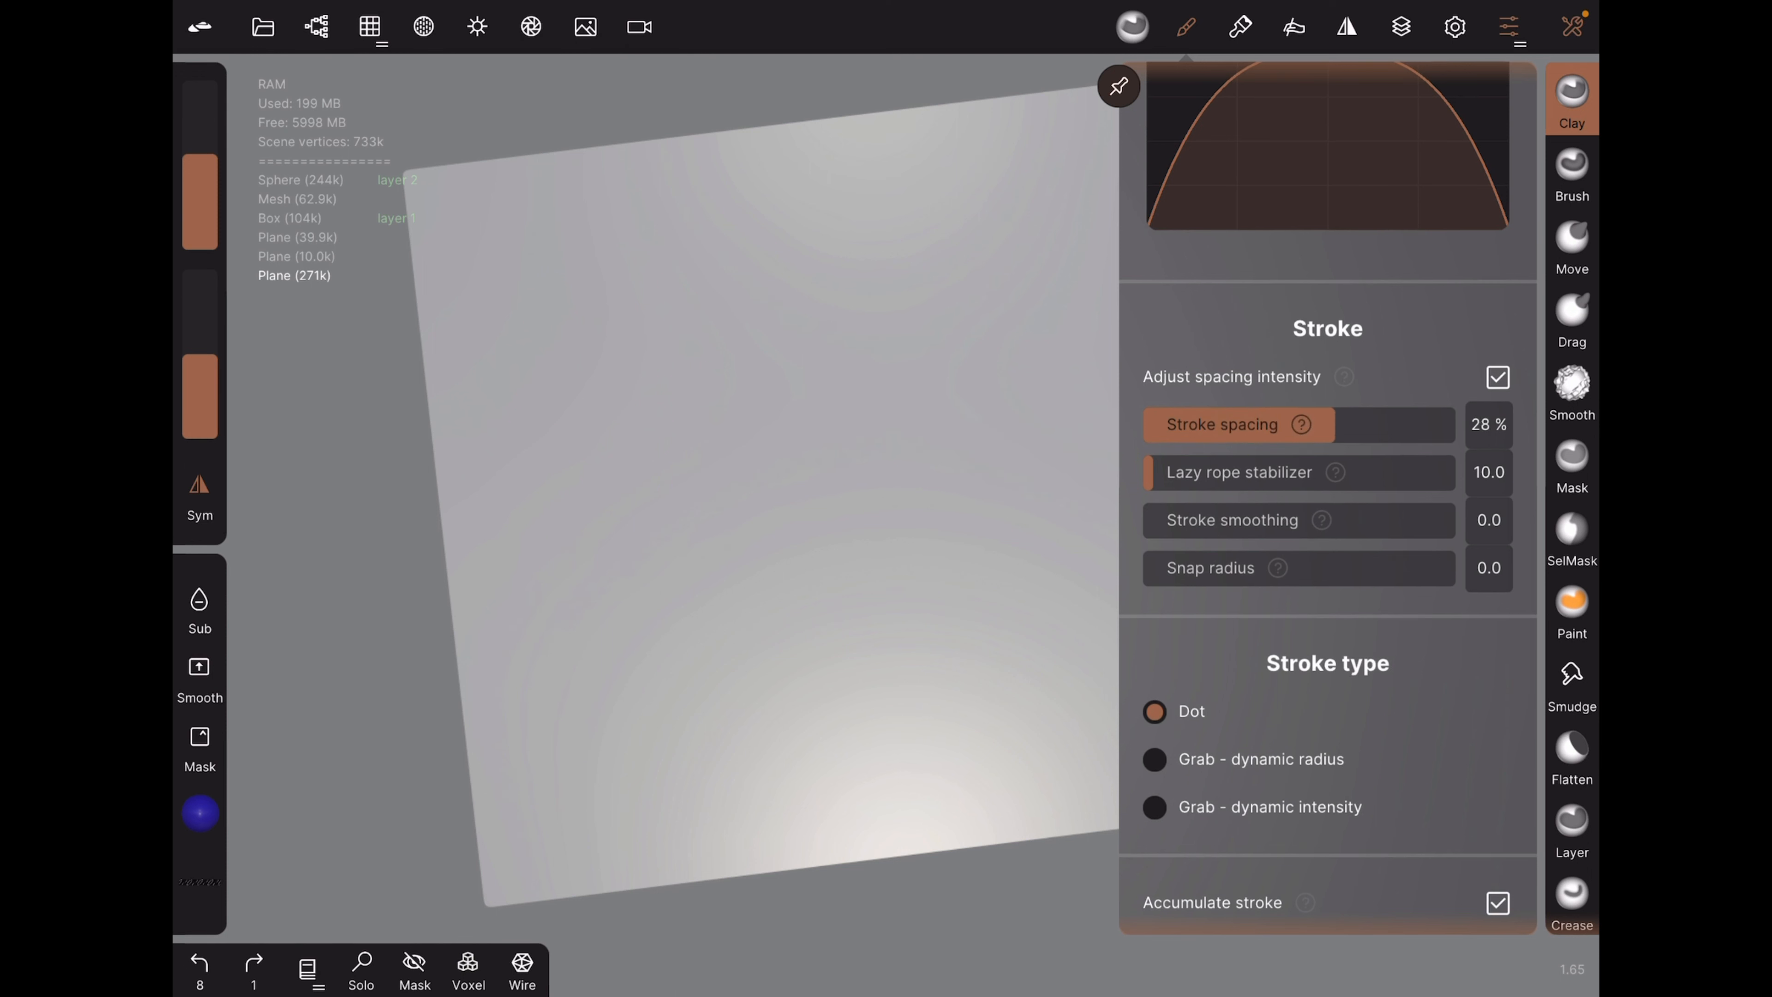
# With stroke spacing at 47%, clear the test strips and paint one diagonal chain-pattern strip
pyautogui.click(1239, 26)
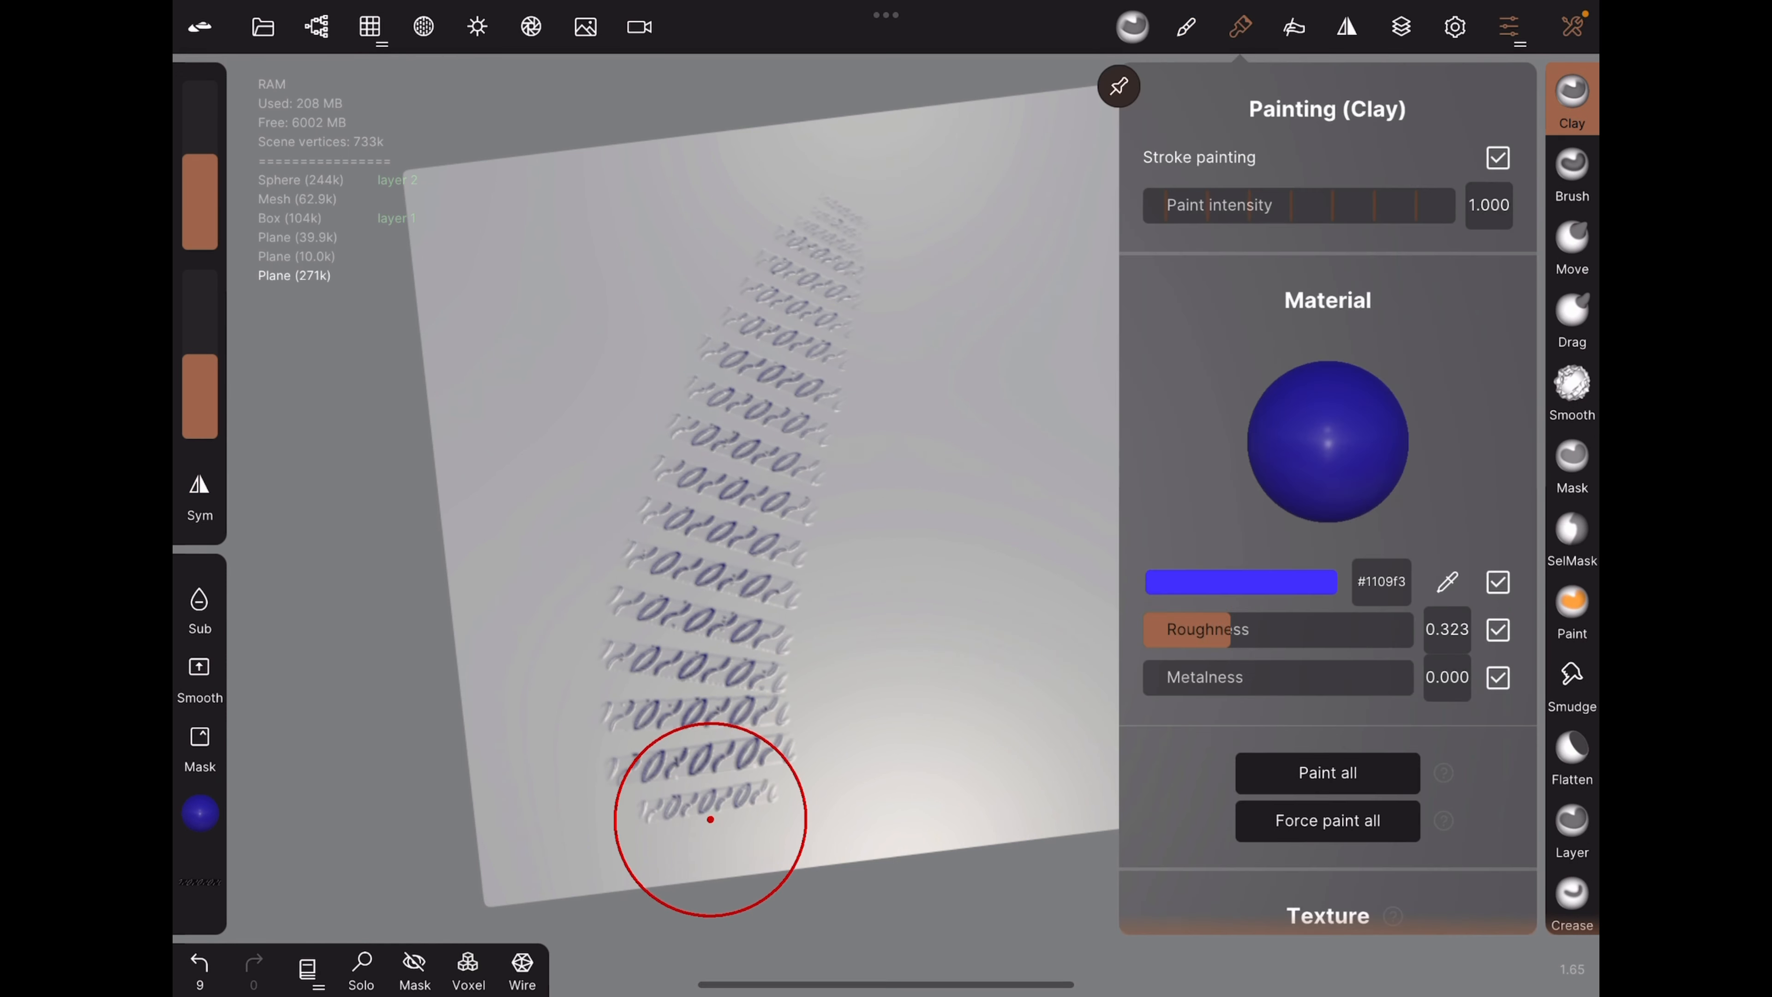
pyautogui.click(1185, 27)
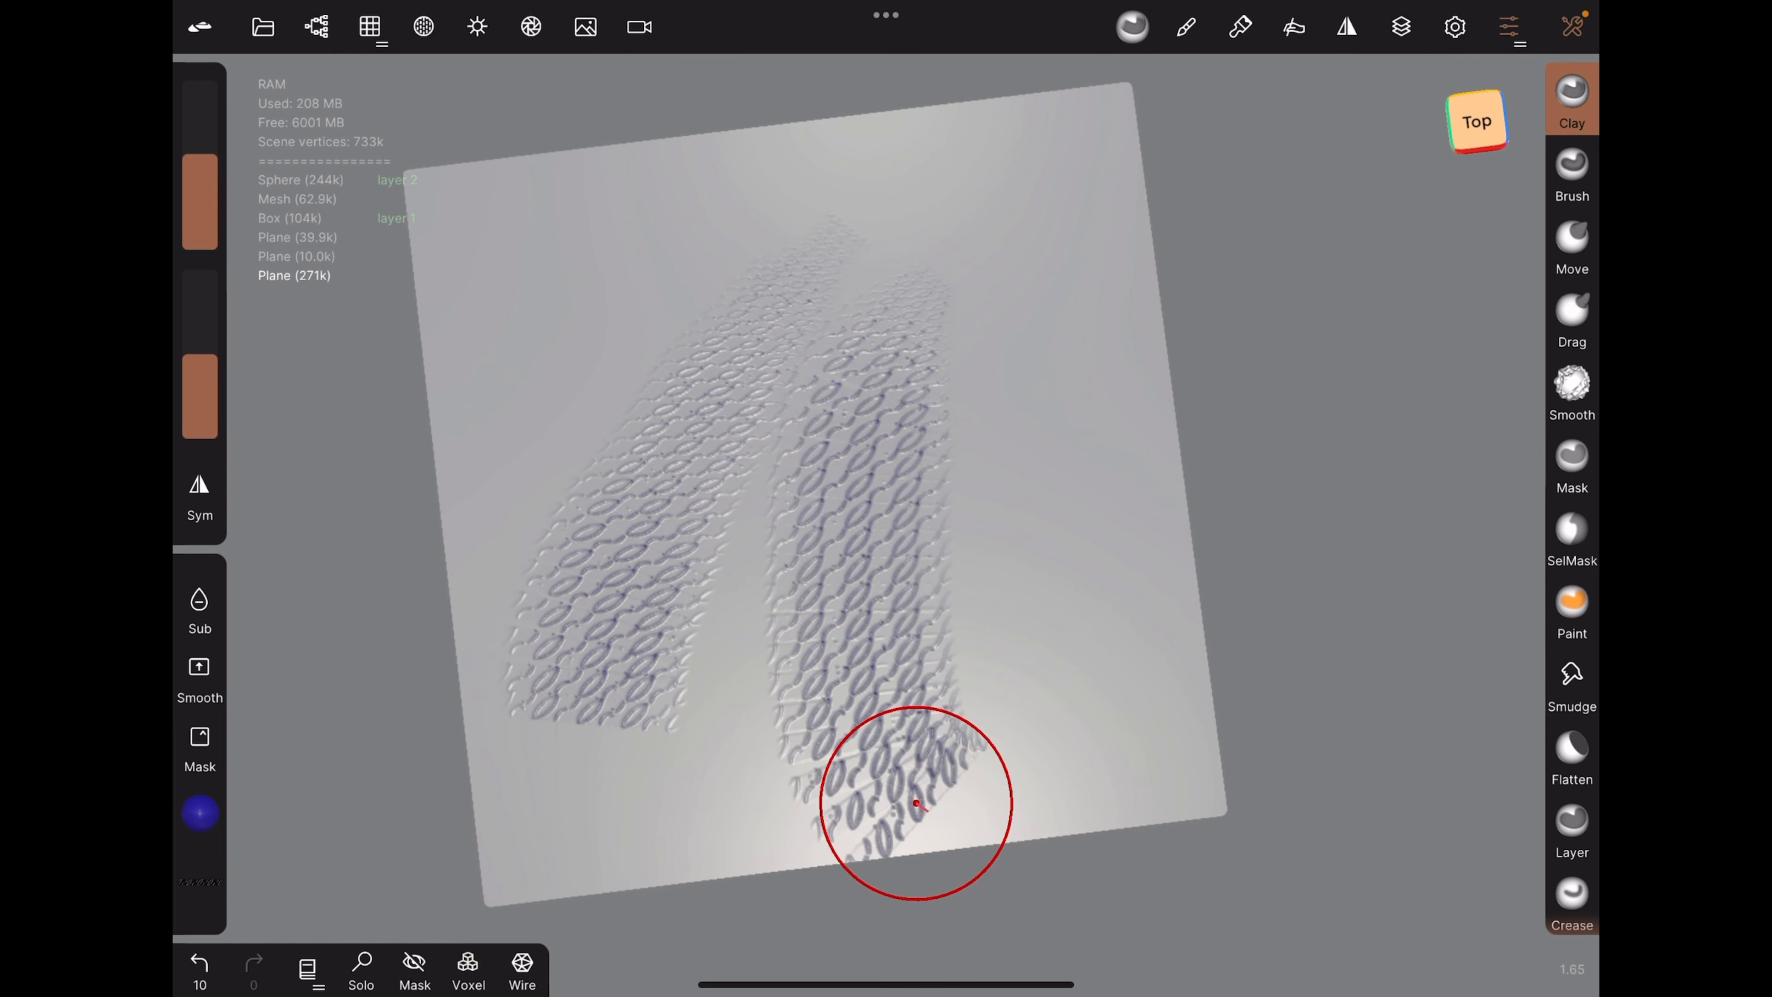
pyautogui.click(1185, 26)
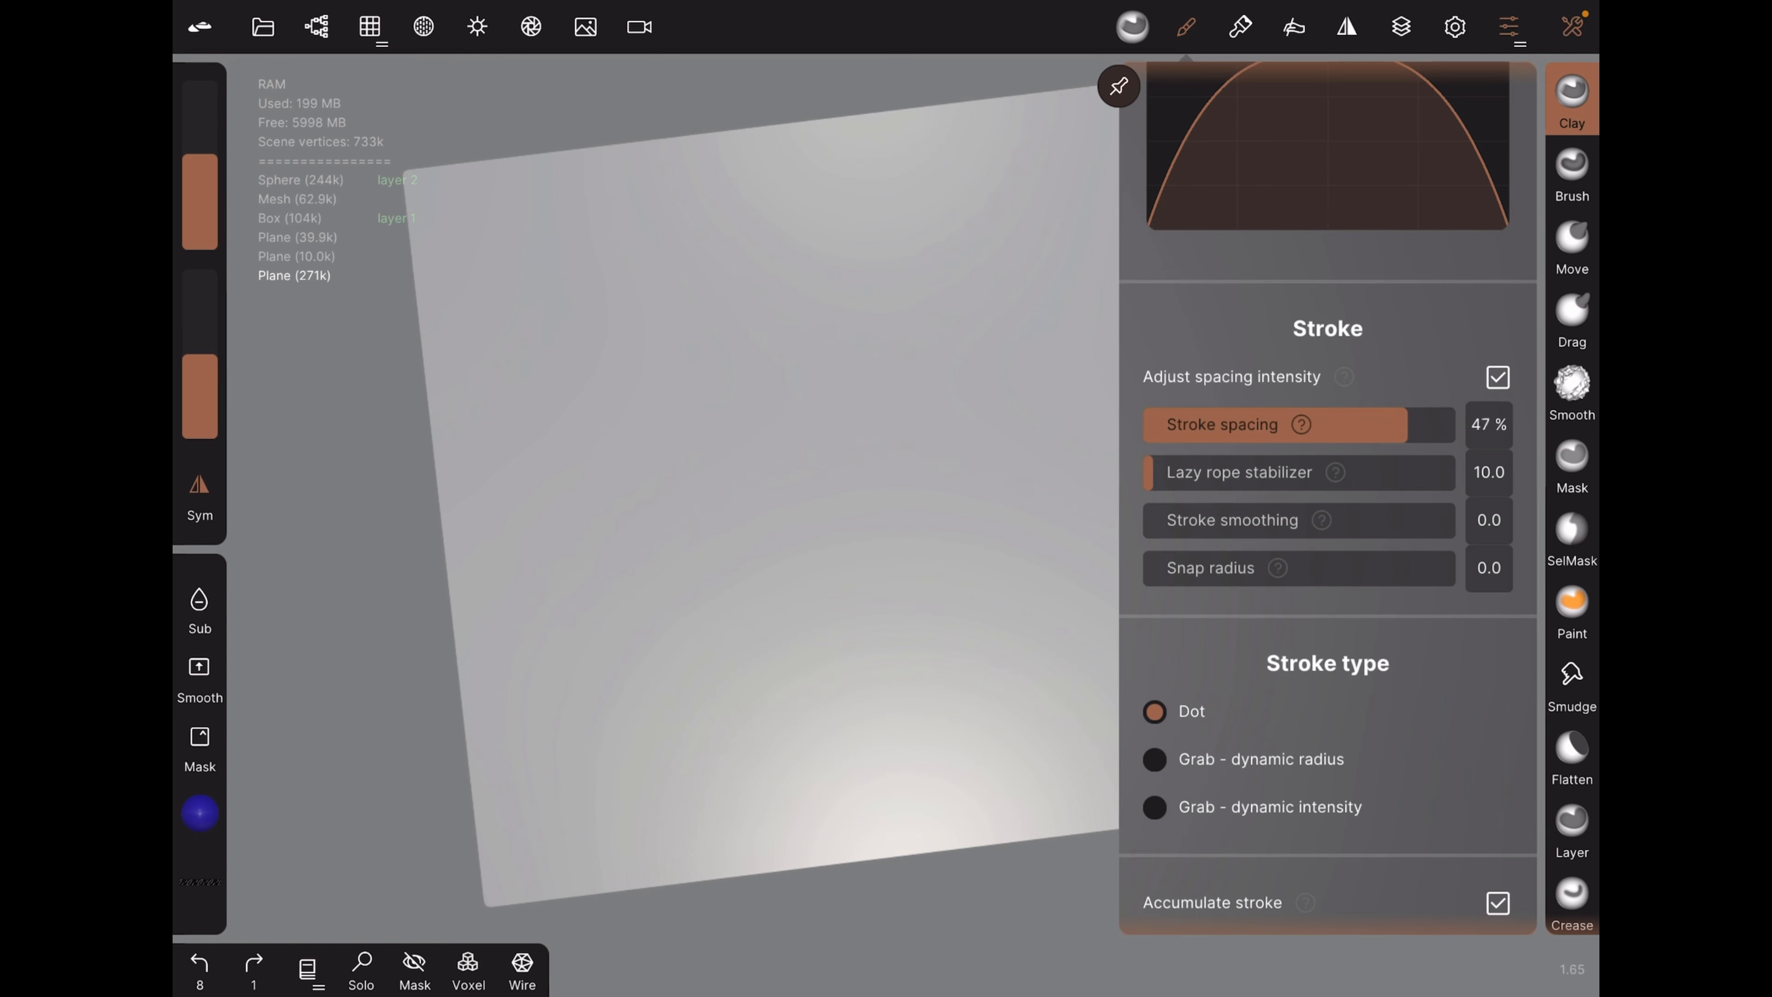
pyautogui.moveTo(1356, 424); pyautogui.dragTo(1407, 424)
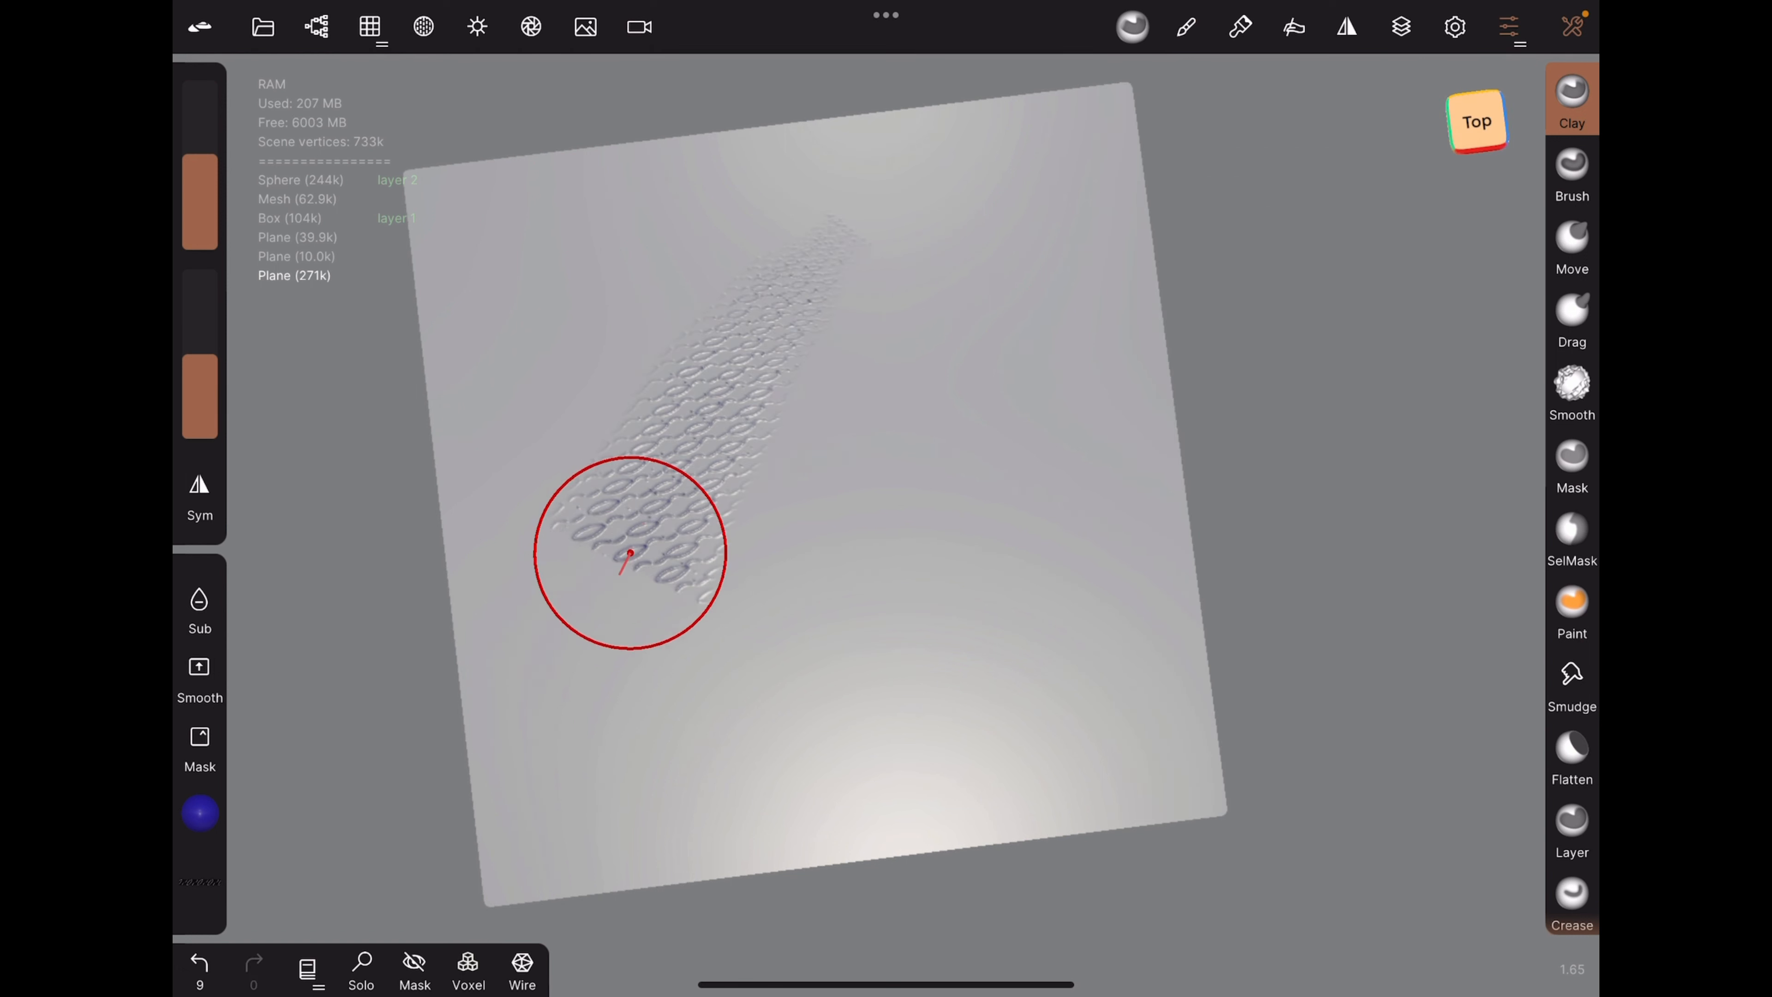
# Paint pressure-varied strips down the left side and set Radius pressure to Preset
pyautogui.moveTo(629, 553); pyautogui.dragTo(861, 661)
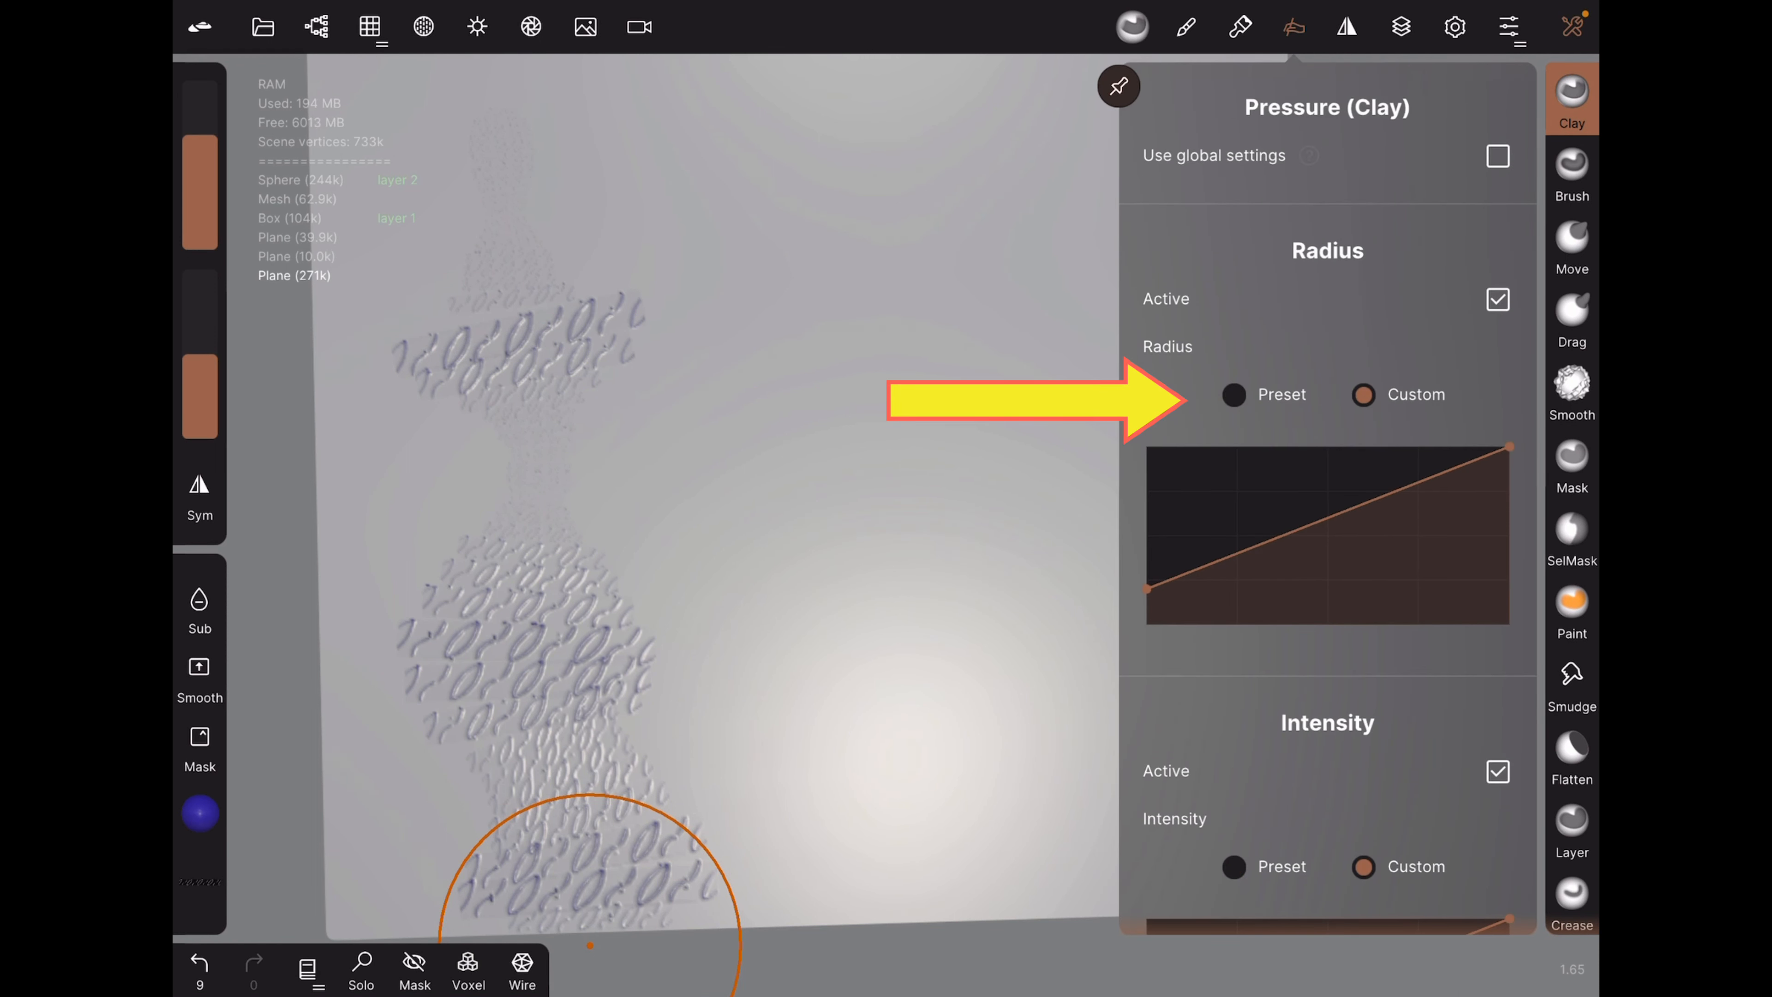
pyautogui.click(1233, 394)
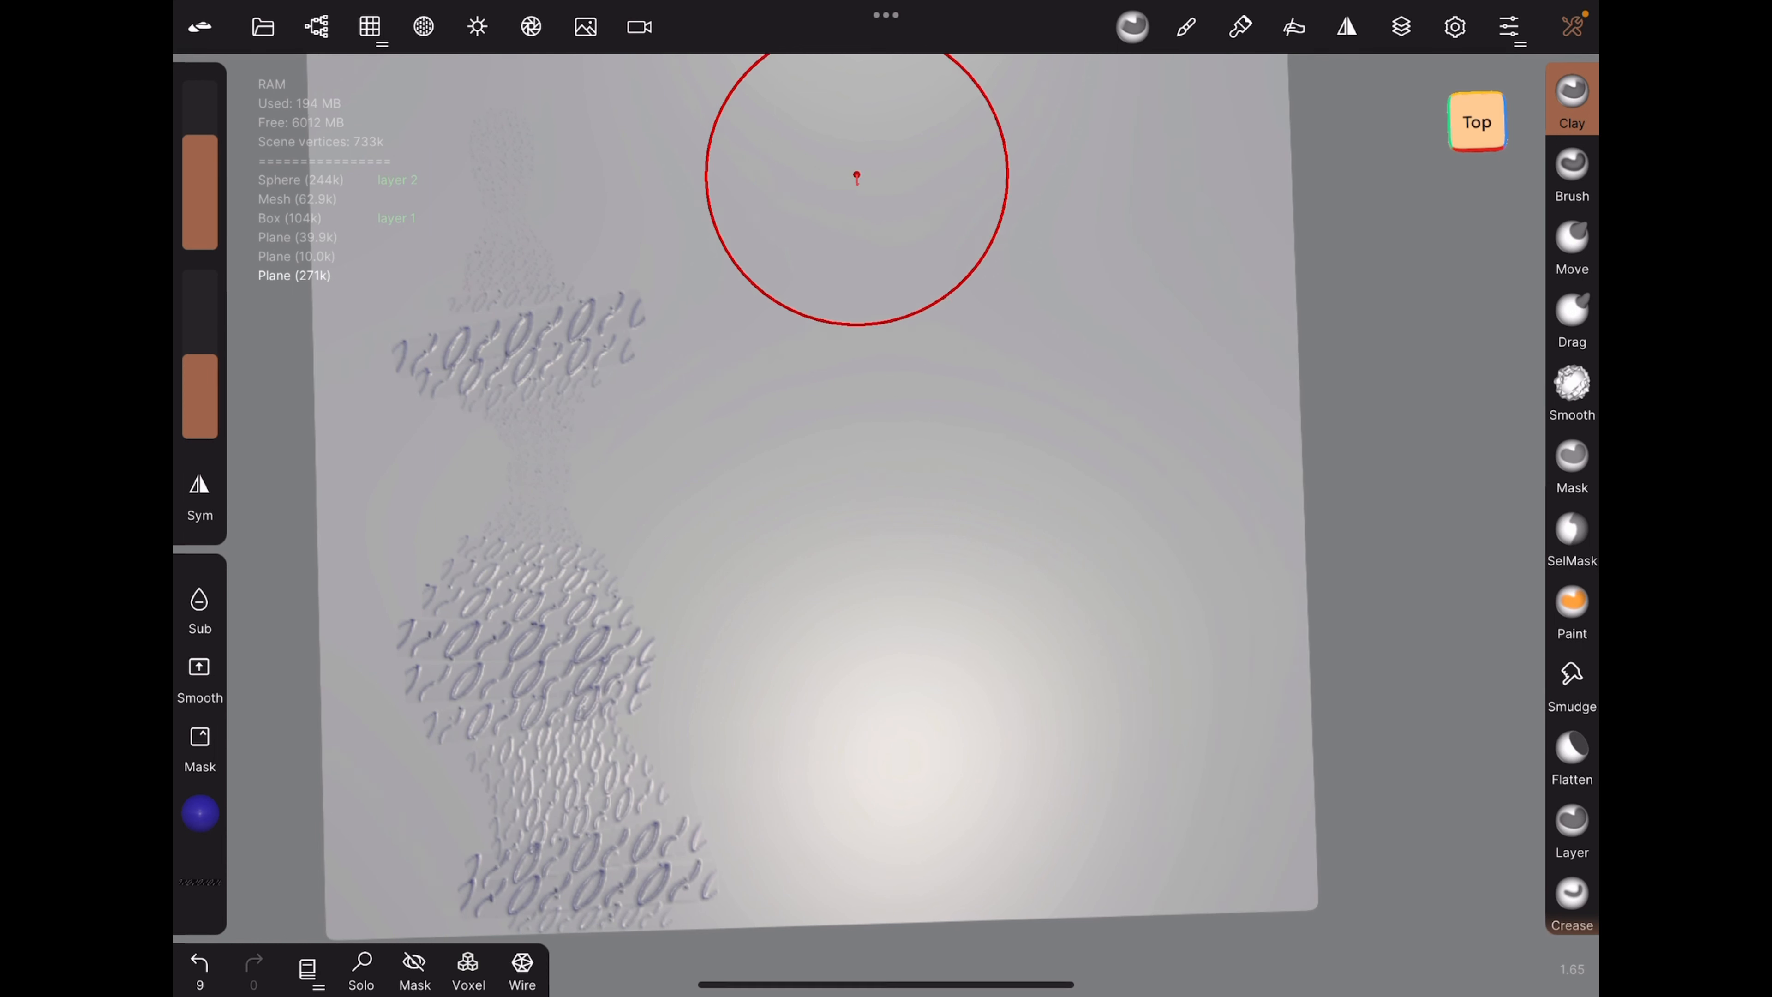
# Paint a uniform wide strip down the centre and bring up the Clay brush Clone/Reset menu
pyautogui.moveTo(856, 177); pyautogui.dragTo(932, 925)
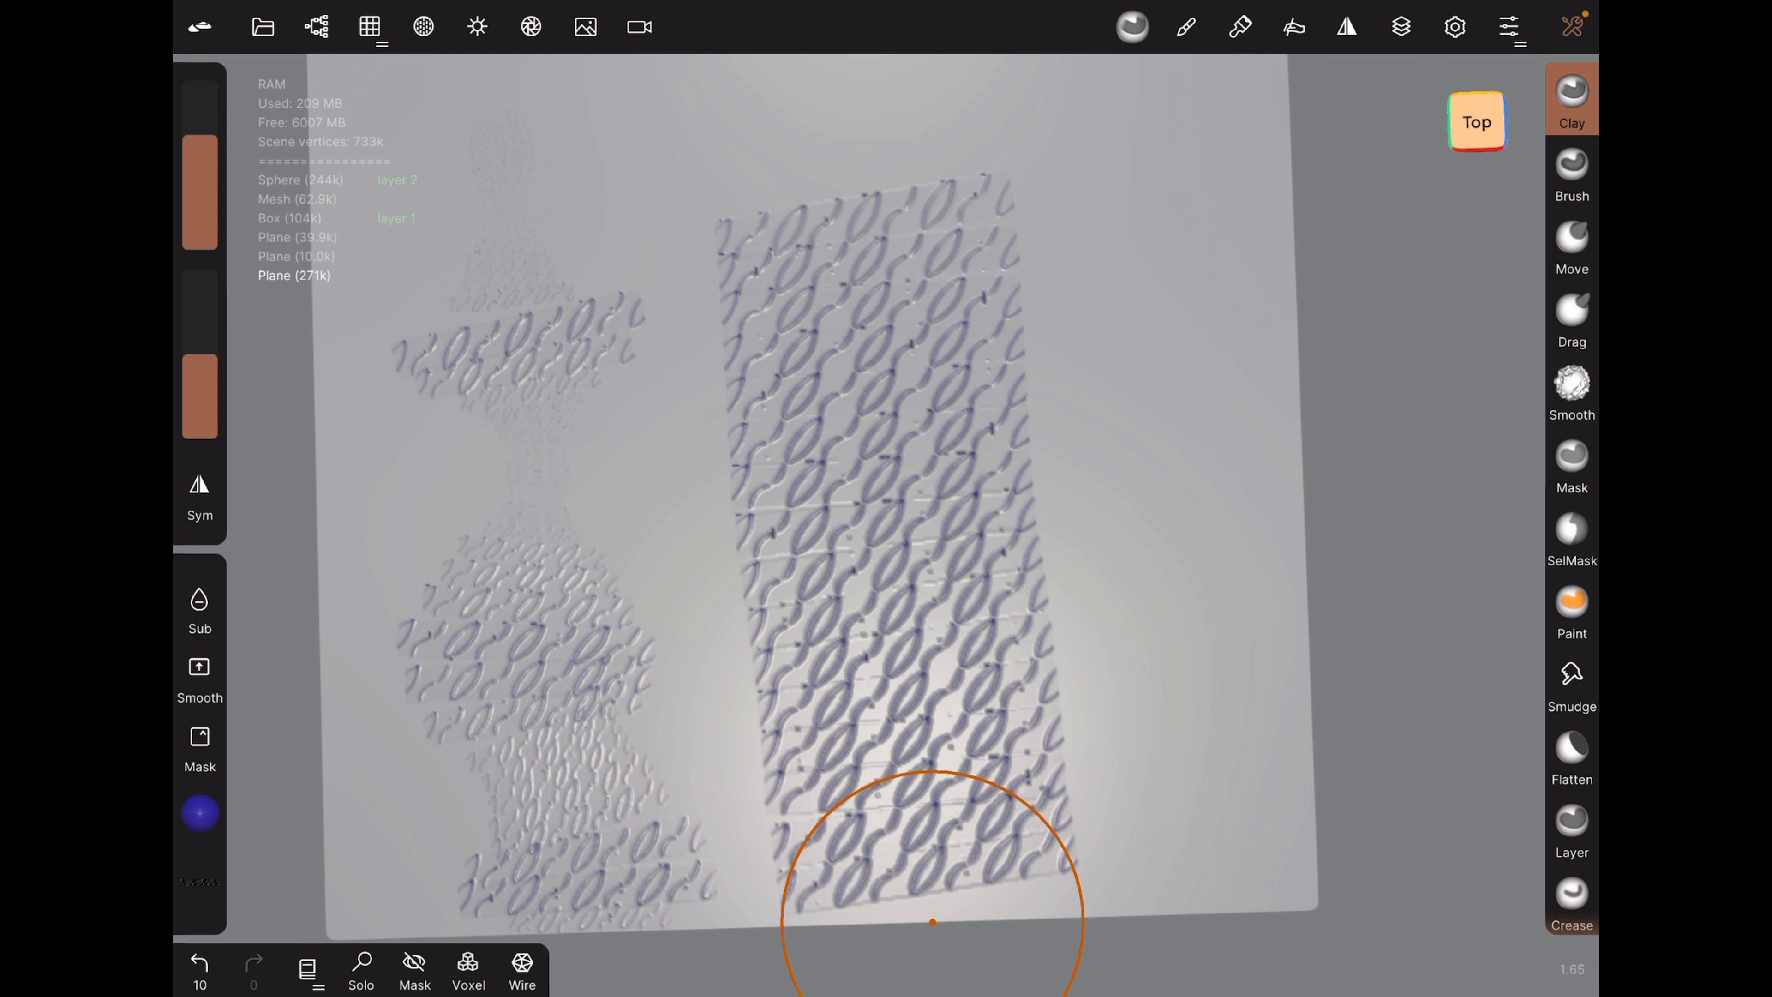
pyautogui.click(1476, 121)
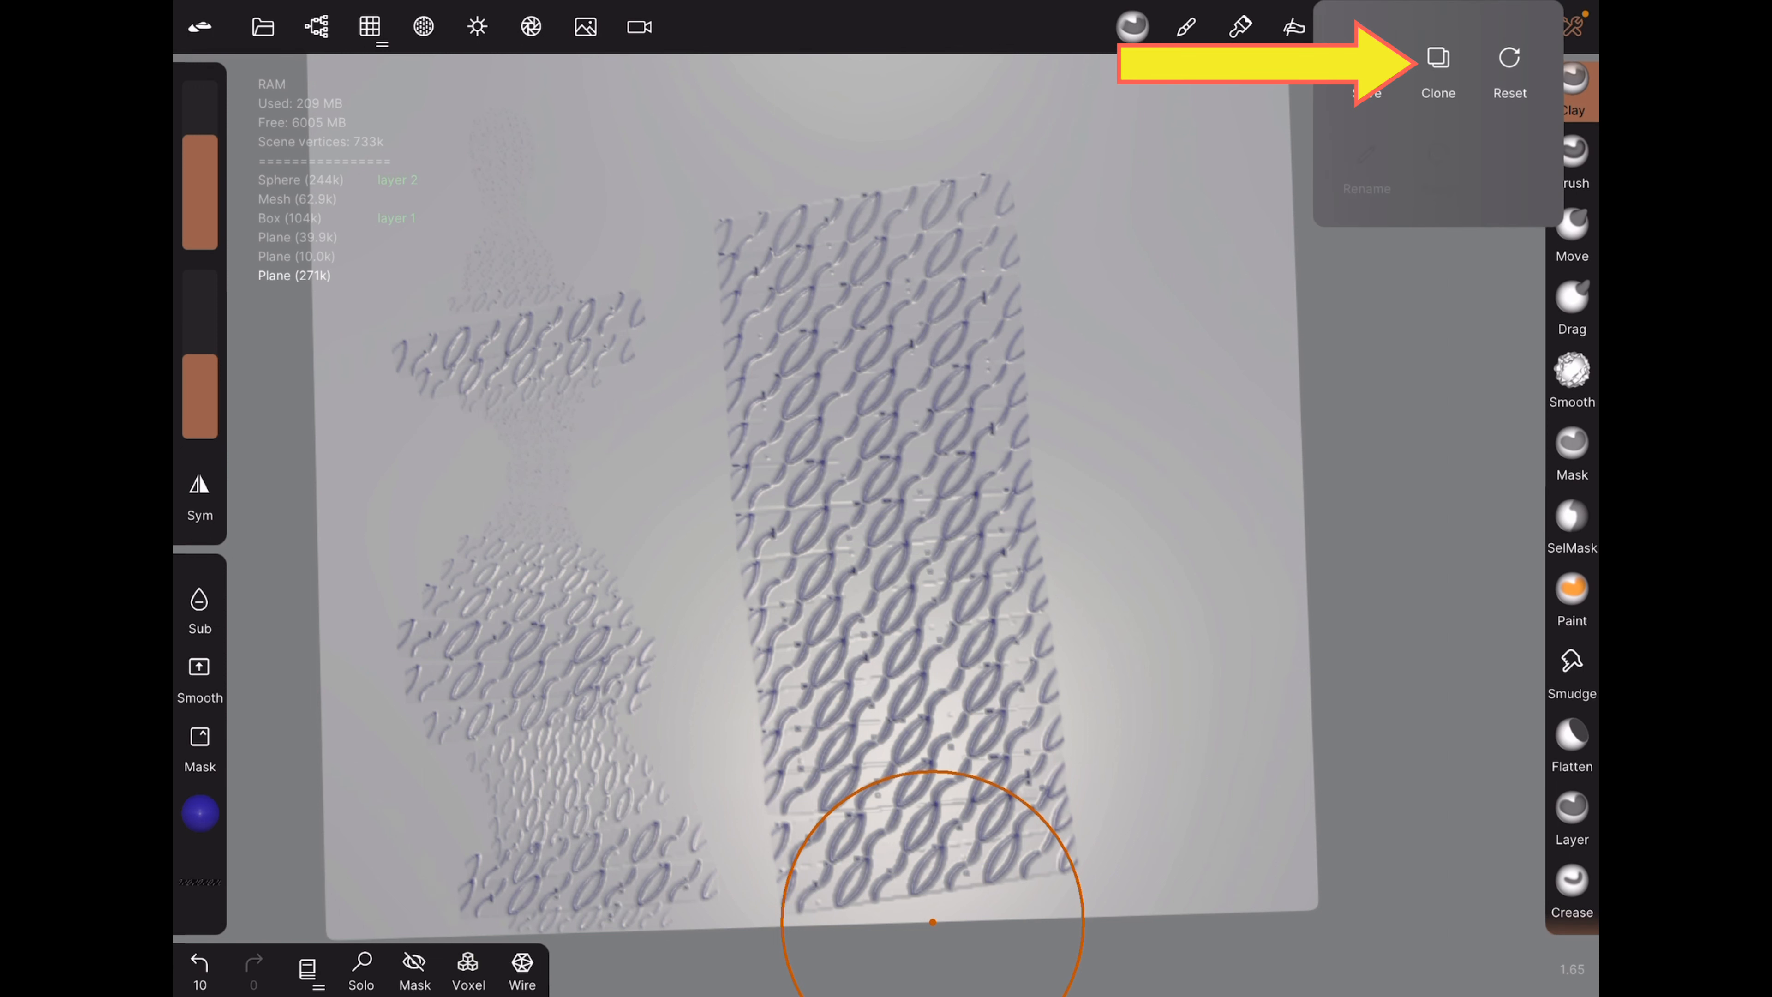